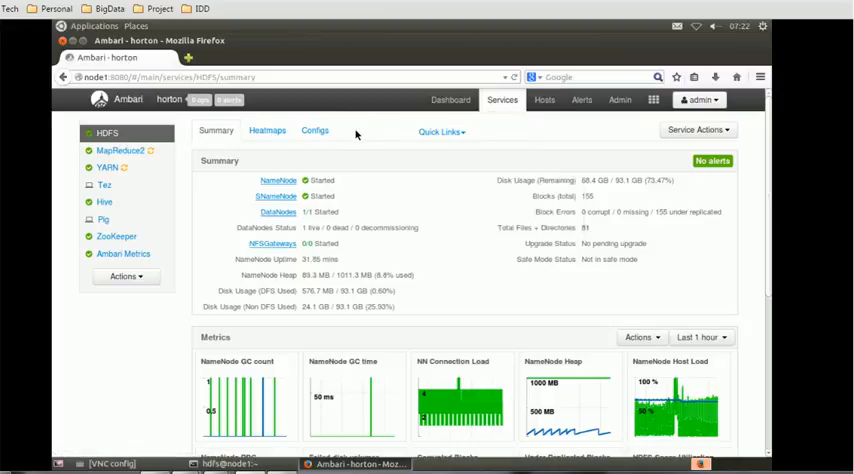
- Load the HDFS Configs page showing version V3 and NameNode/DataNode directories
left_click(314, 131)
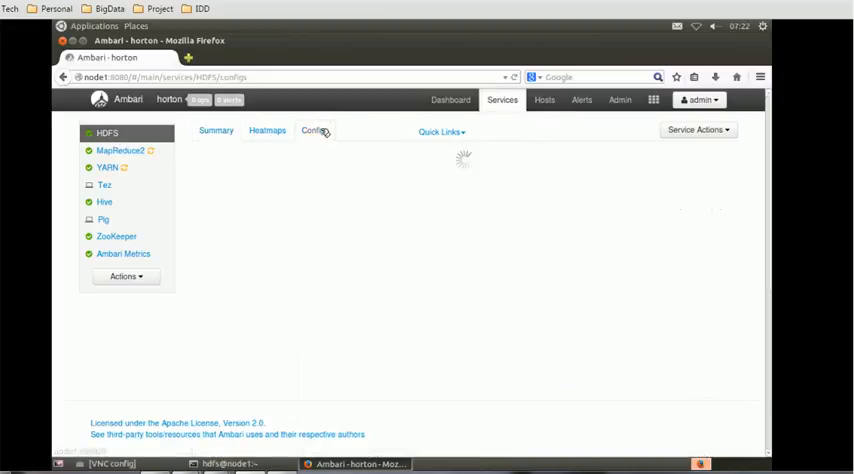
left_click(314, 131)
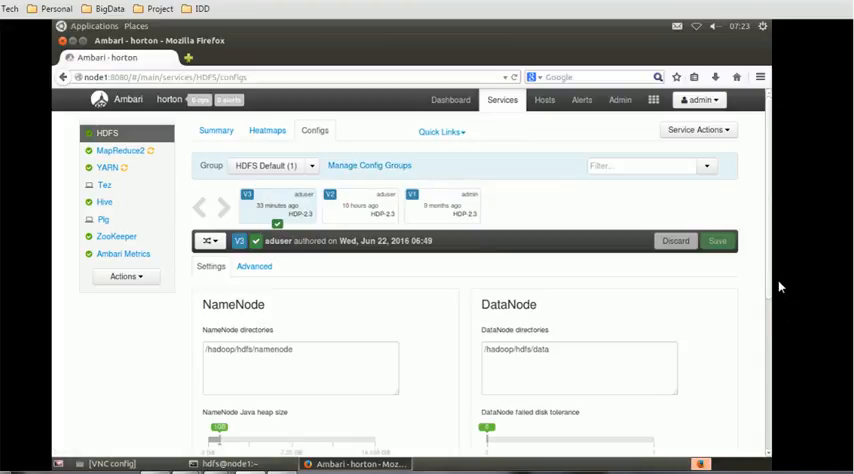
mouse_move(580, 288)
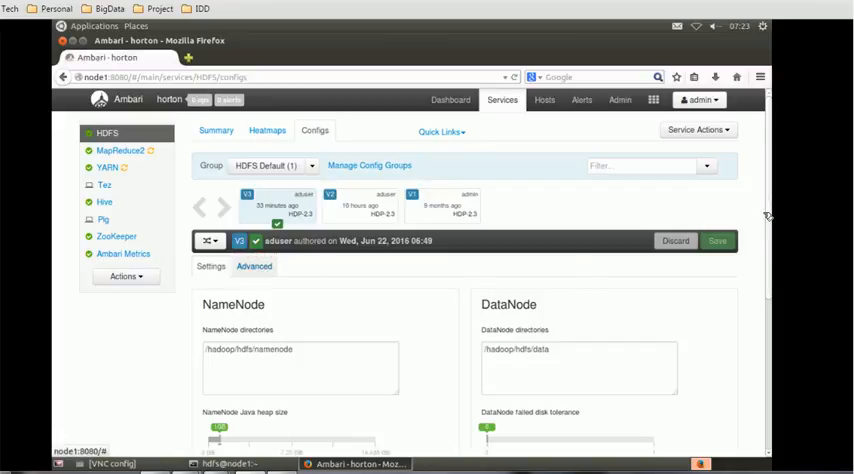
- Show the Advanced HDFS properties and scroll to the General section with WebHDFS enabled
left_click(211, 266)
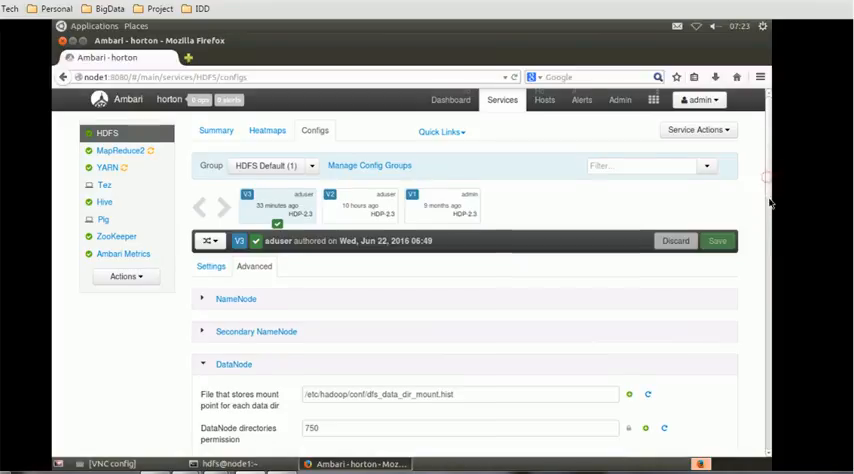
scroll("down", 3)
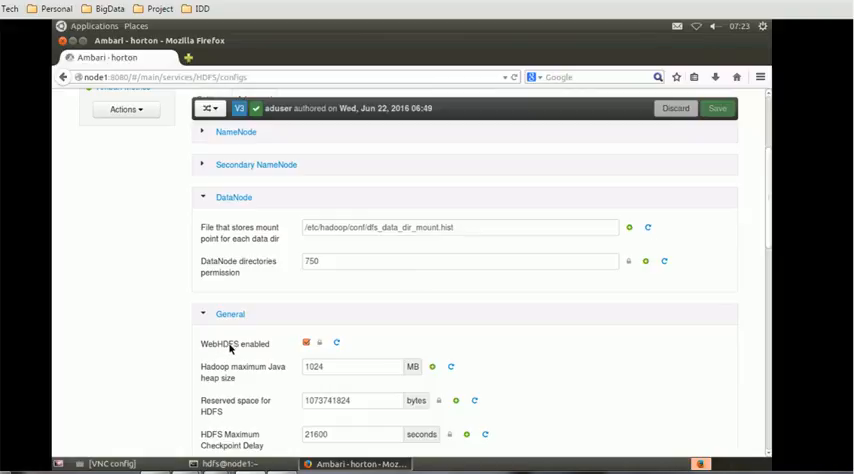
mouse_move(261, 356)
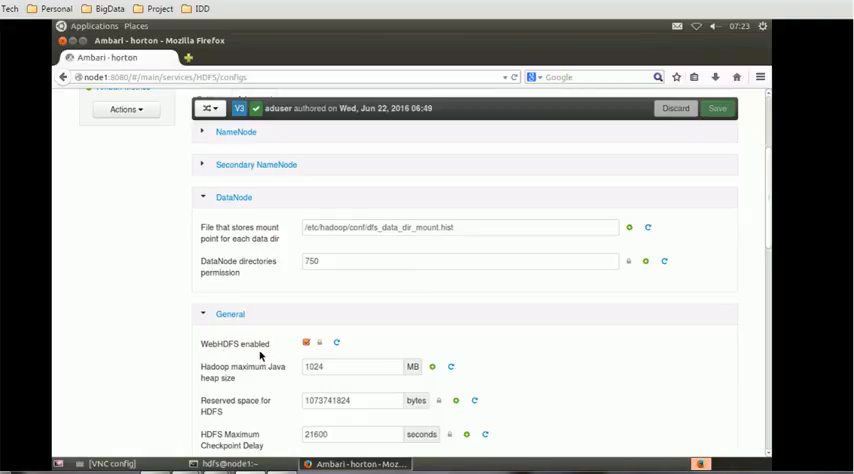
mouse_move(319, 342)
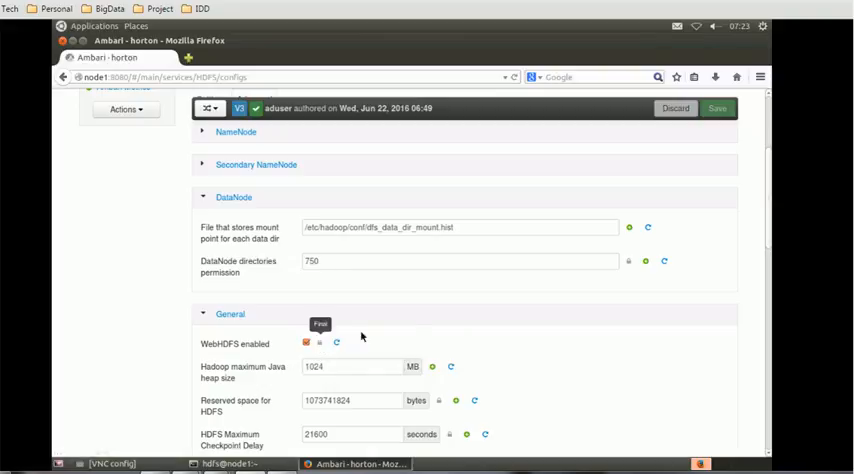
mouse_move(405, 344)
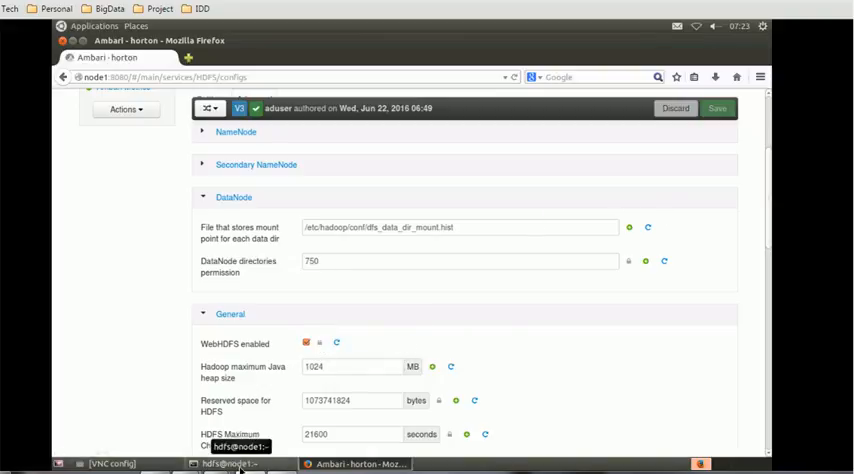
- Bring the hdfs@node1 terminal forward and clear its screen
left_click(230, 463)
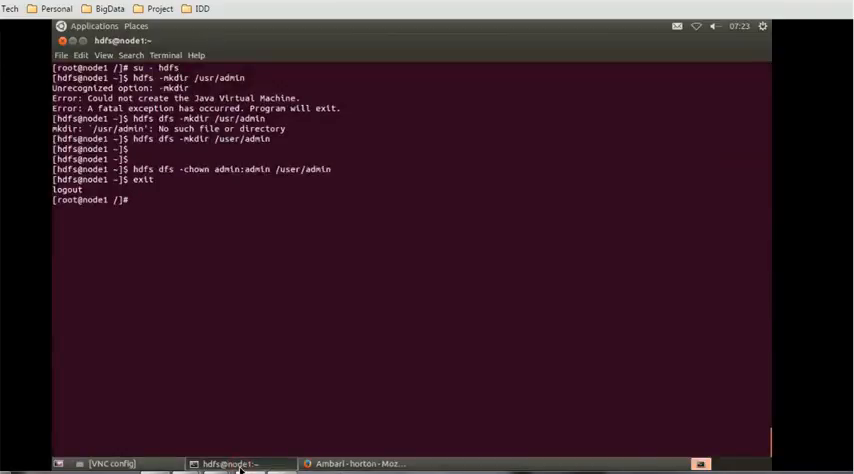
type("CLE")
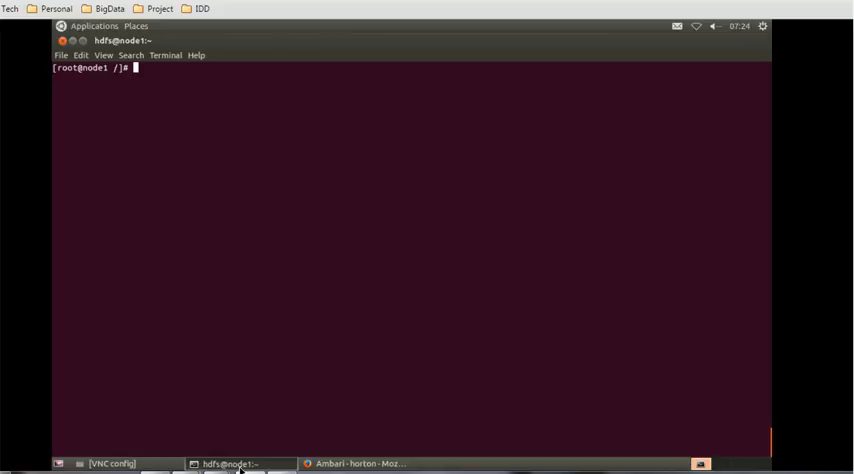
type("curl")
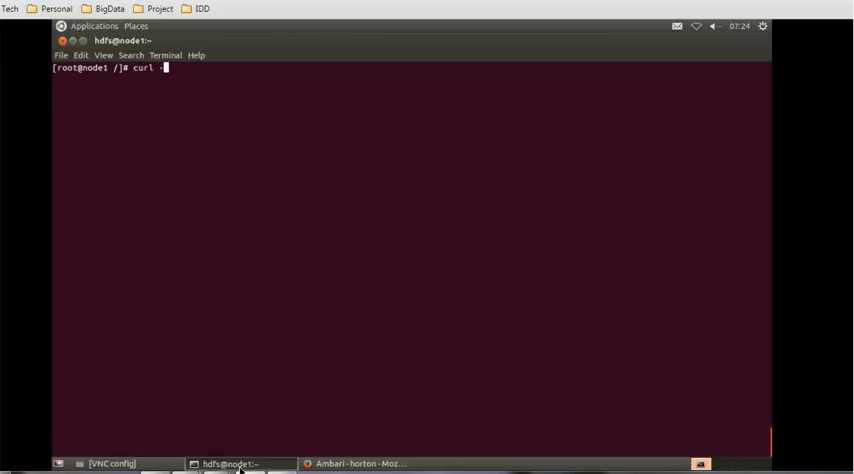
type("-i")
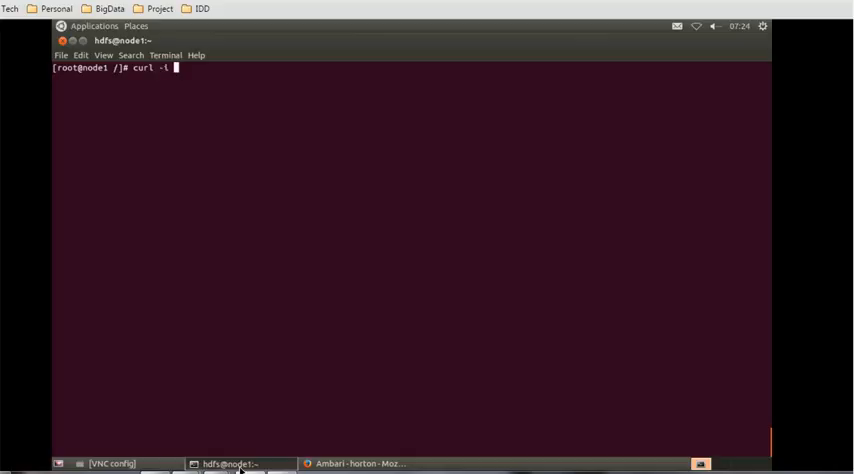
type("\"http")
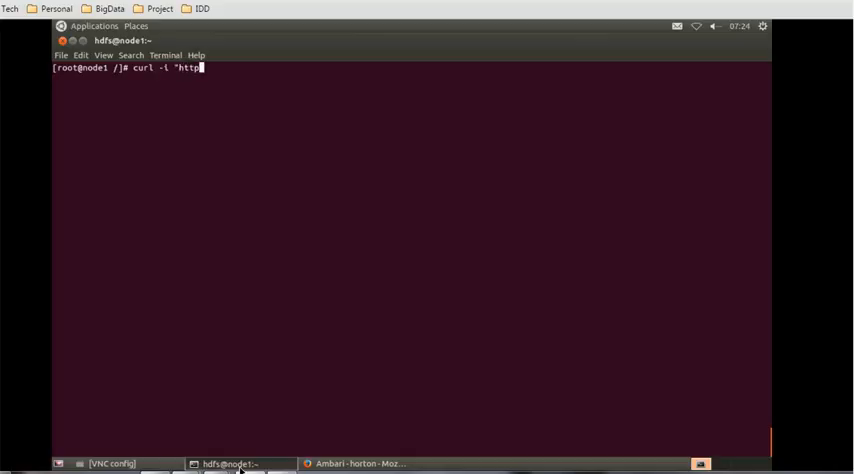
type(":")
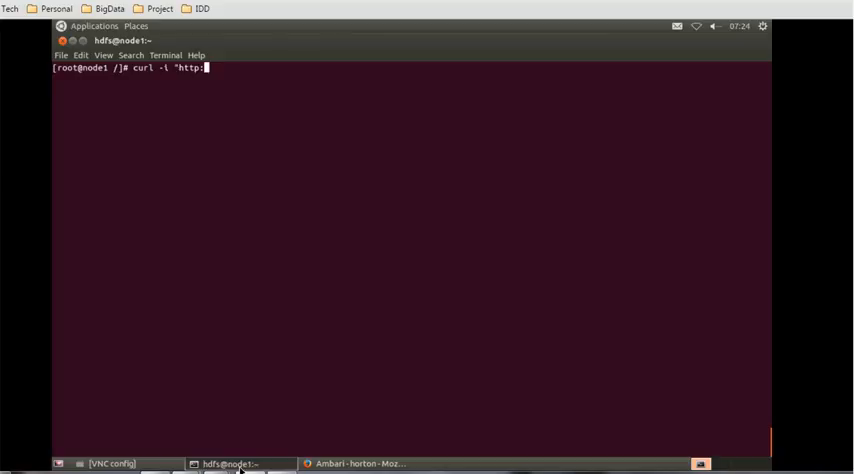
type("//nod")
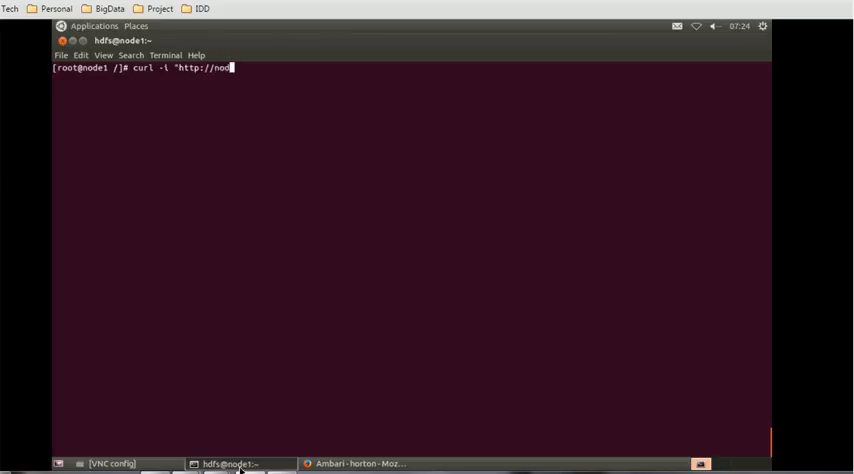
type("e1")
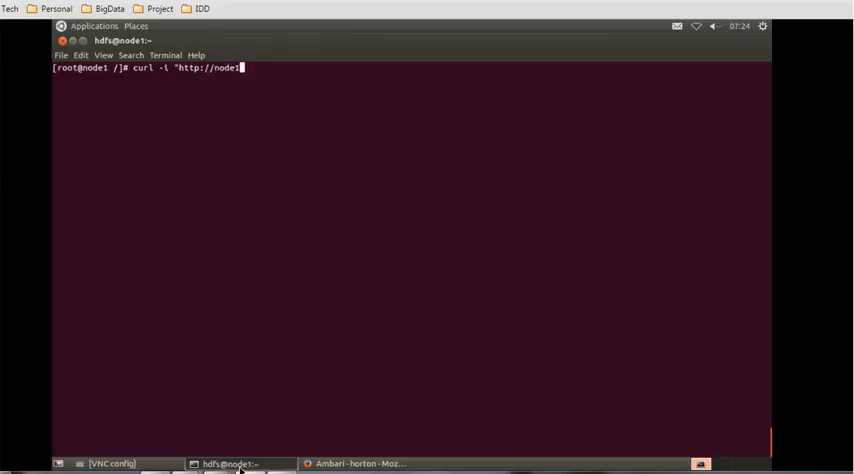
type(":50")
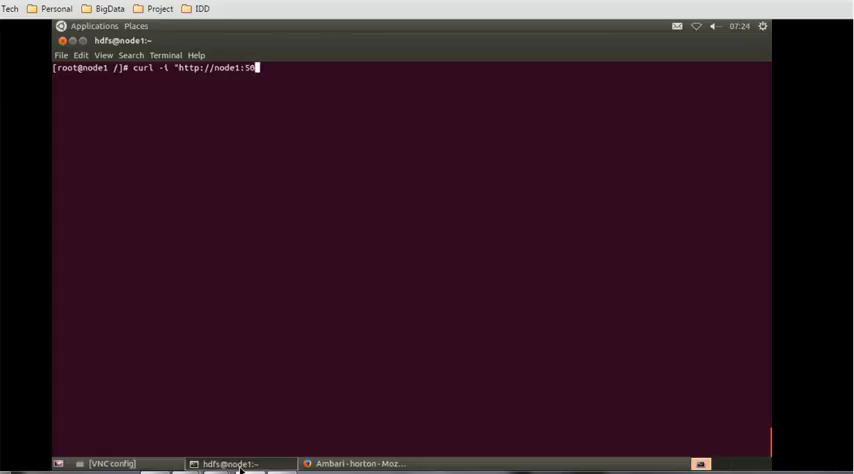
type("070")
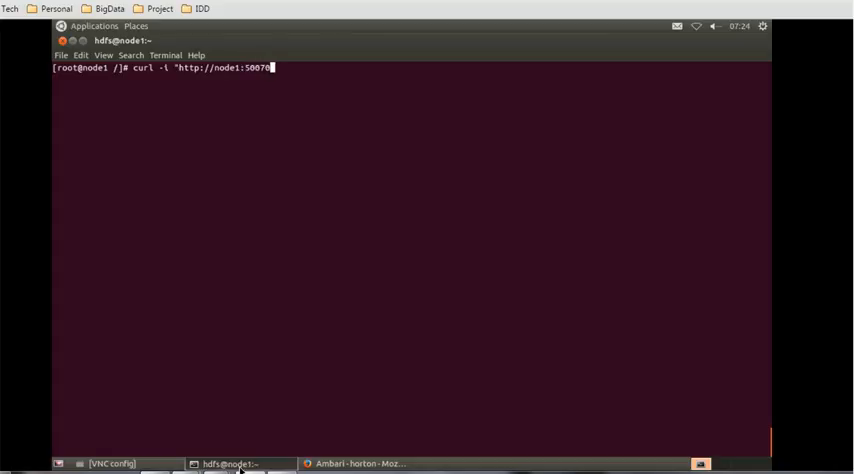
type("/webhd")
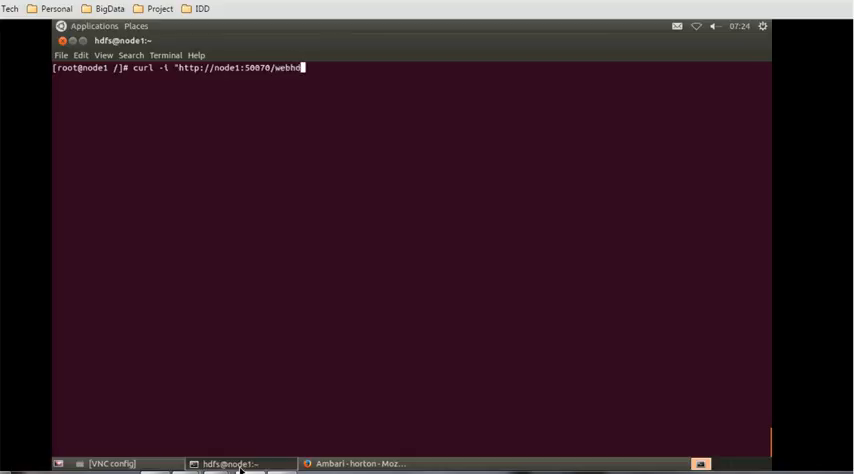
type("s/v1/")
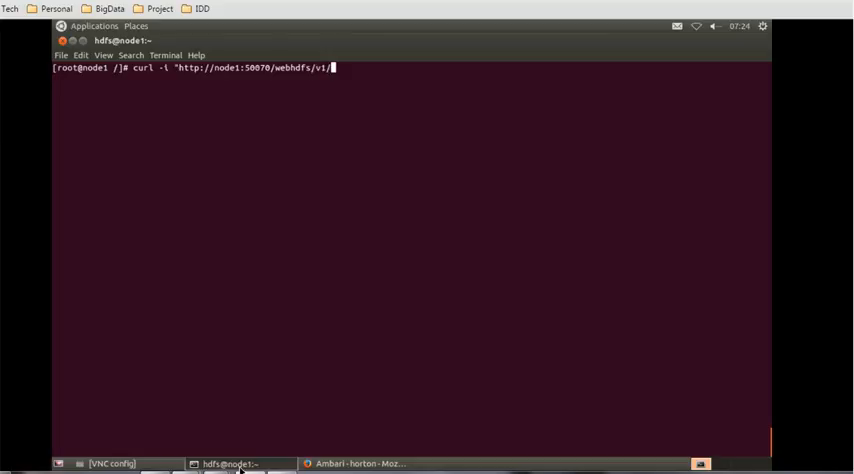
type("user")
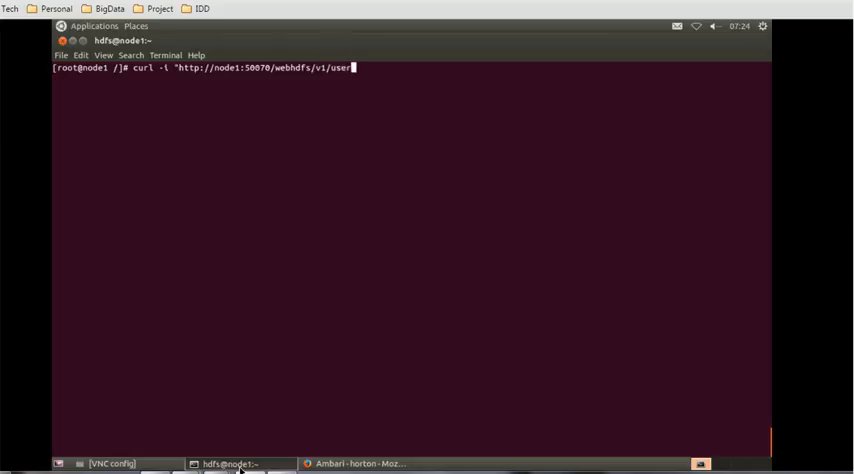
type("root")
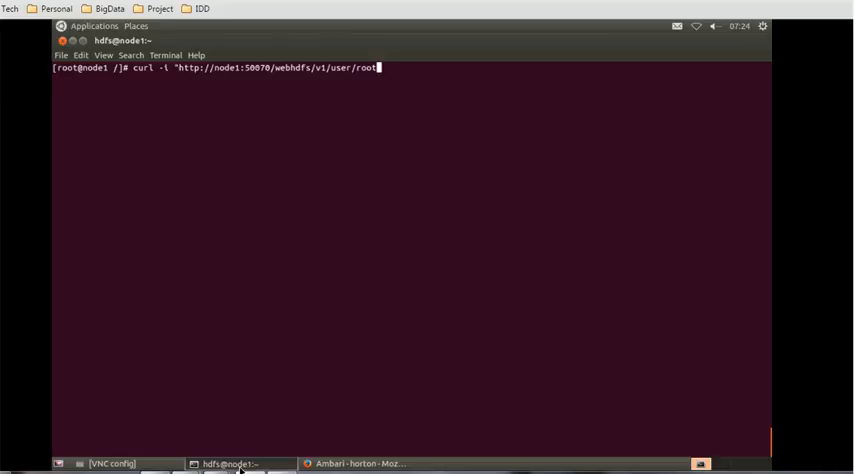
type("?")
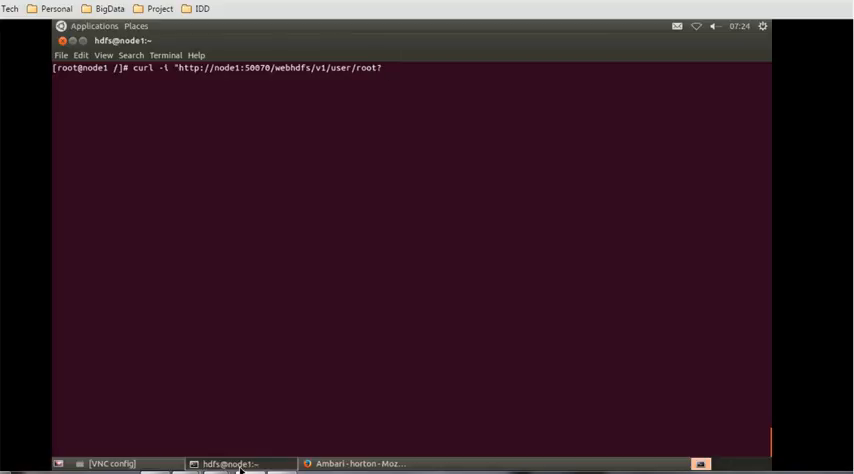
type("op=")
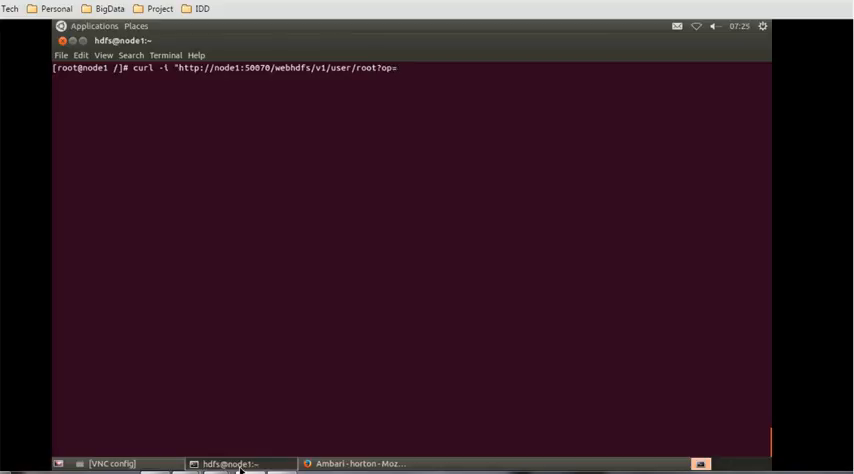
type("LISTS")
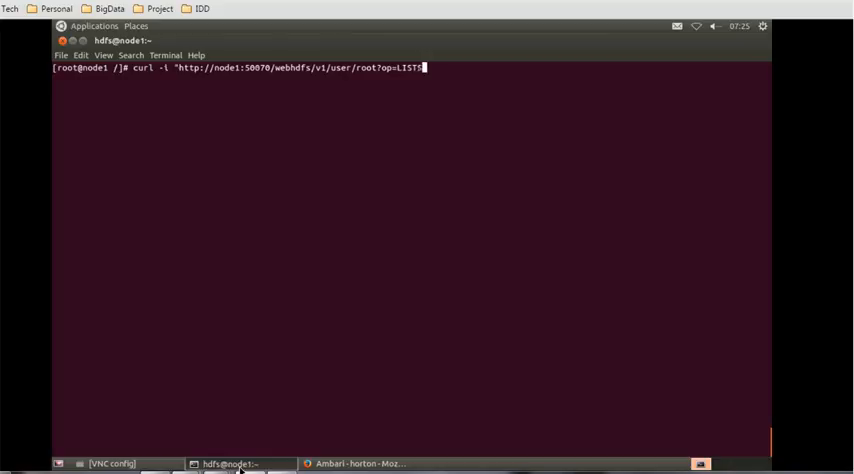
type("TATUS")
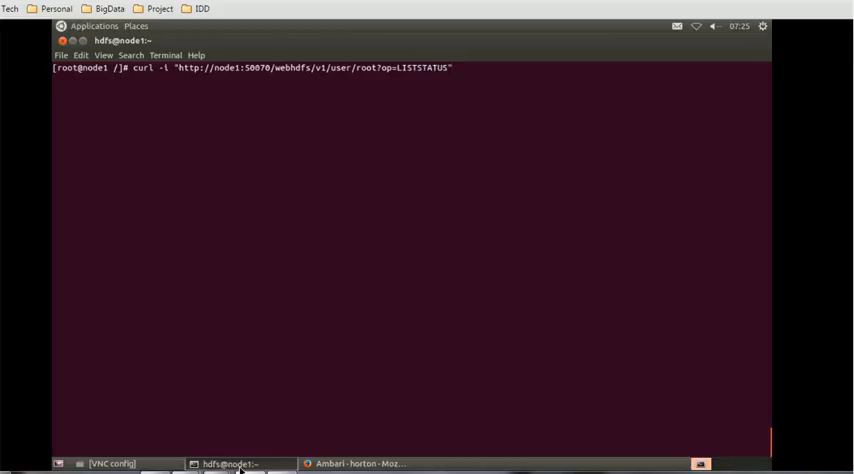
- Run the LISTSTATUS request to get the 200 OK JSON listing of /user/root
key("Return")
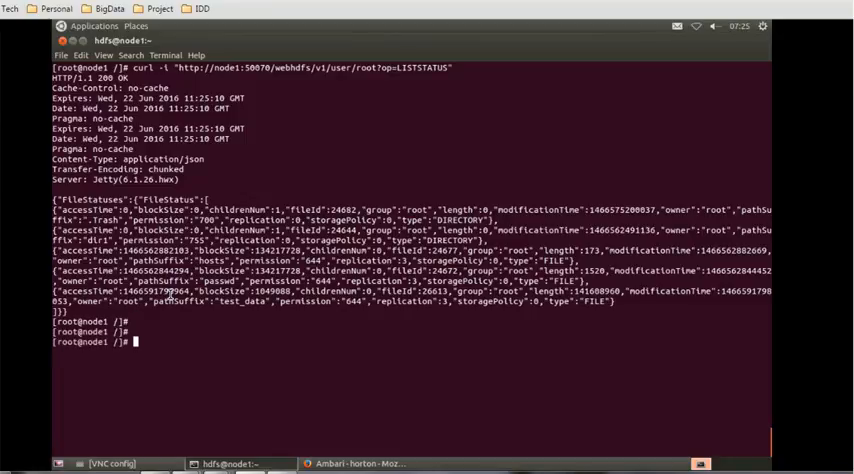
- Type a curl PUT request for /user/root/history with op=MKDIR&user.name= on node1:50070
type("cUR")
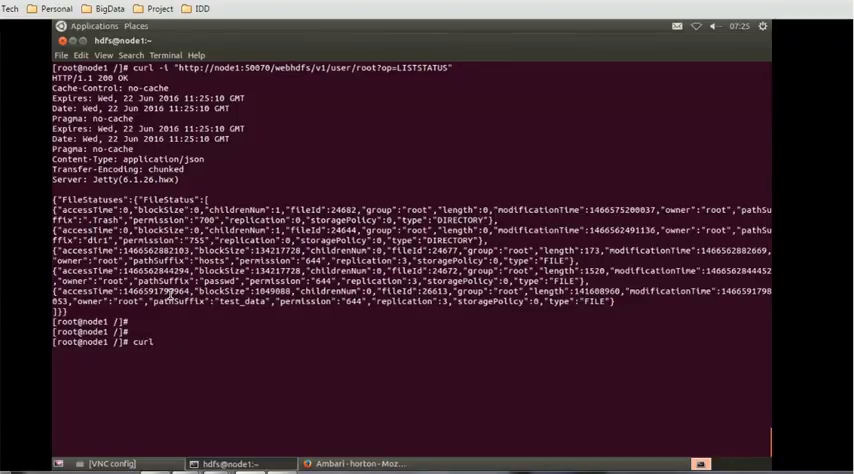
type("-i X p")
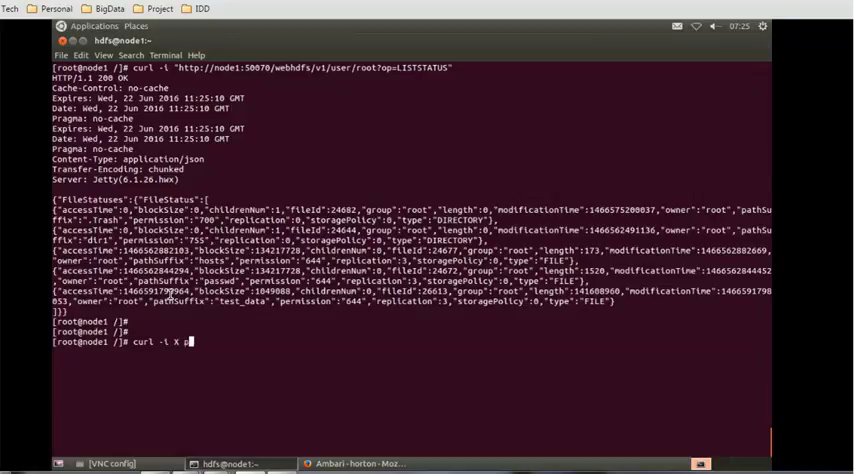
type("P")
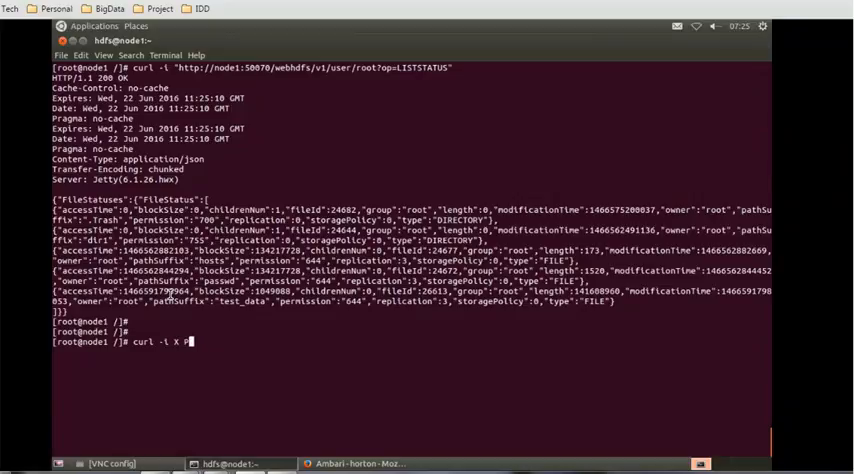
type("PUT")
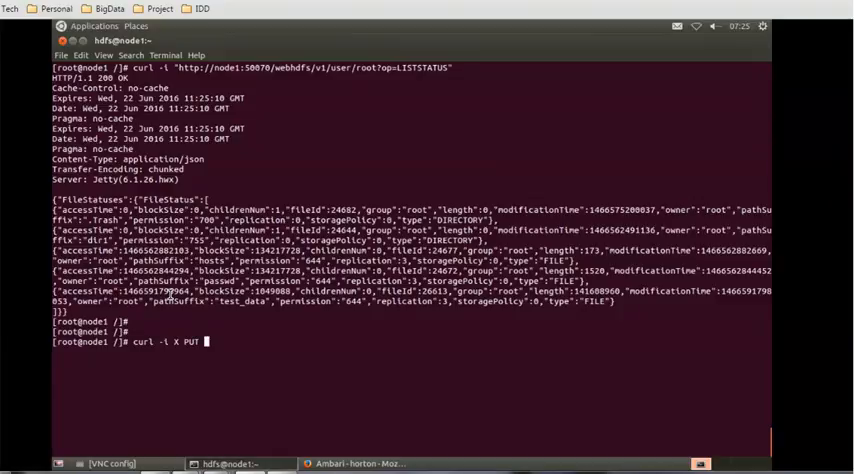
type("\"")
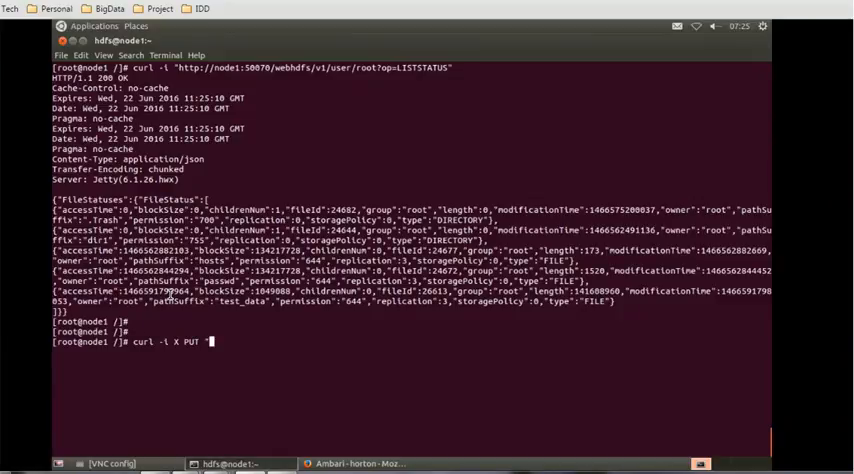
type("http://n")
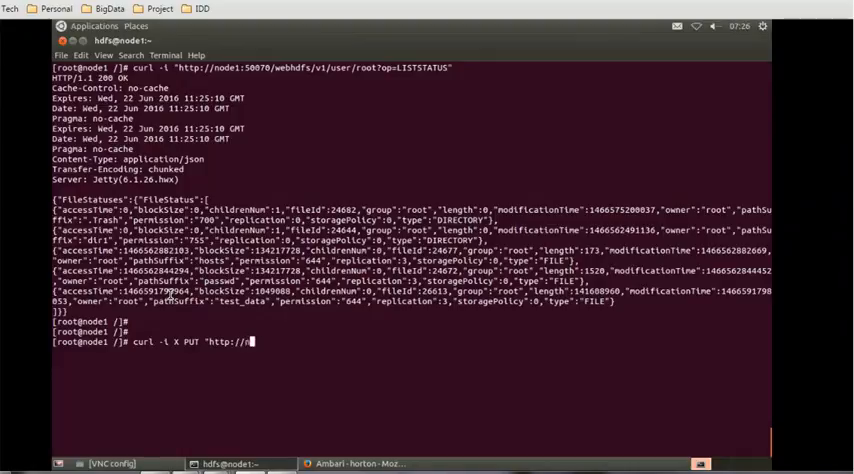
type("ode1")
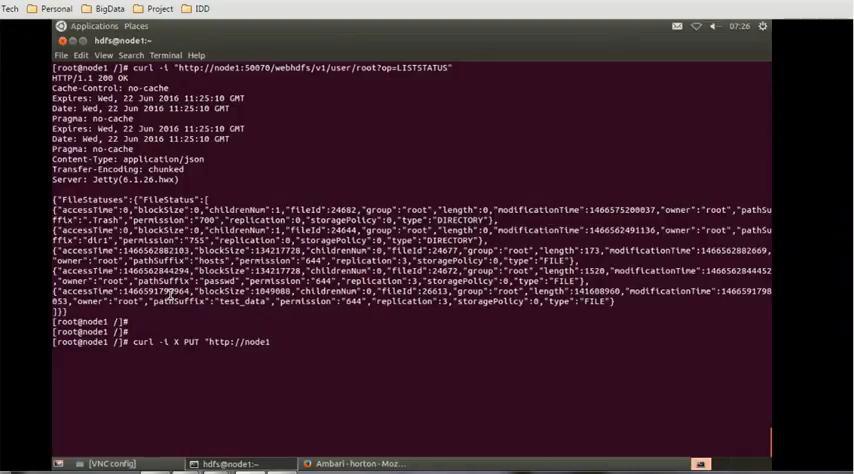
type(":50")
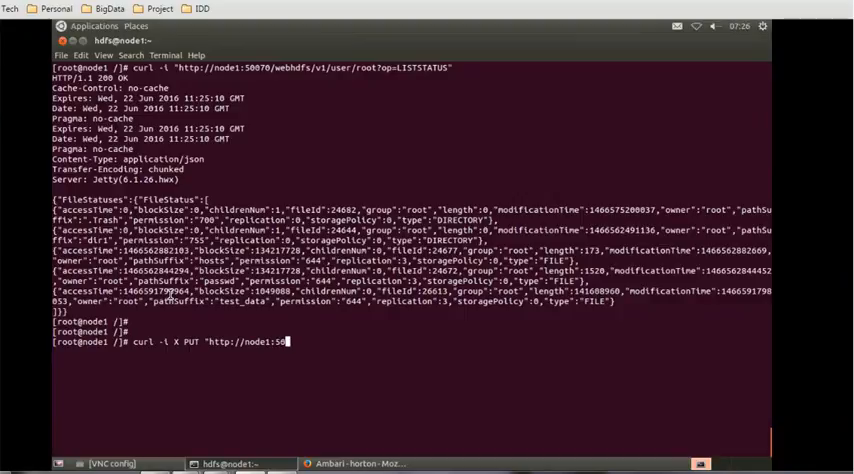
type("00")
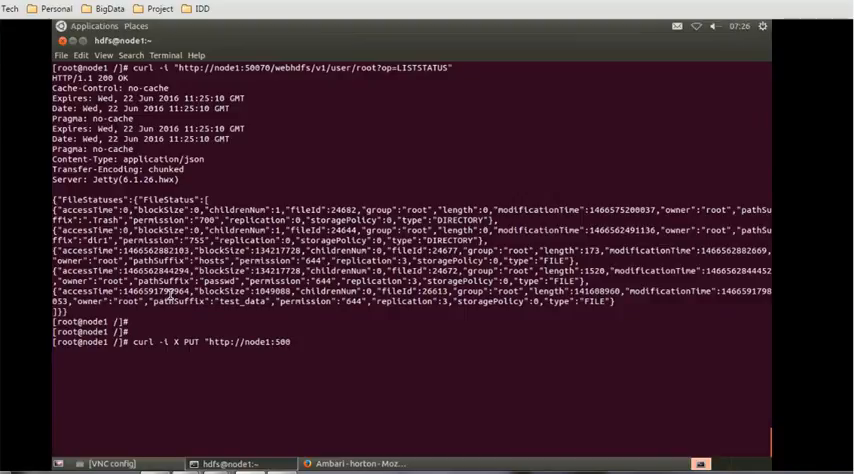
type("70/")
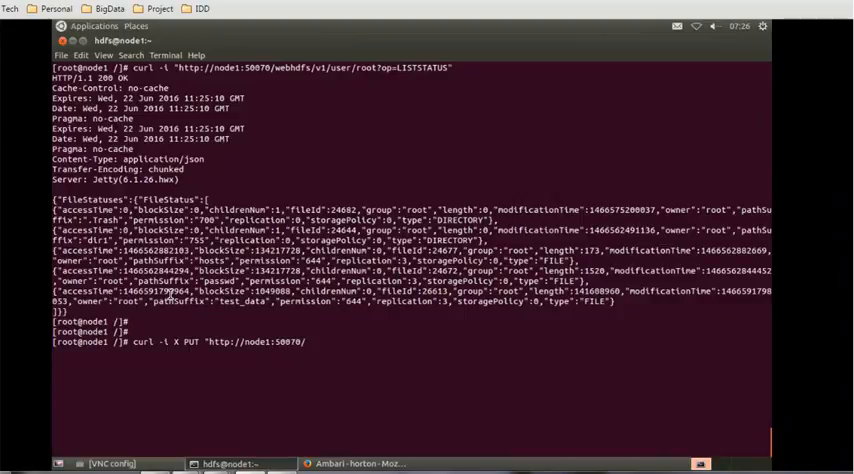
type("webh")
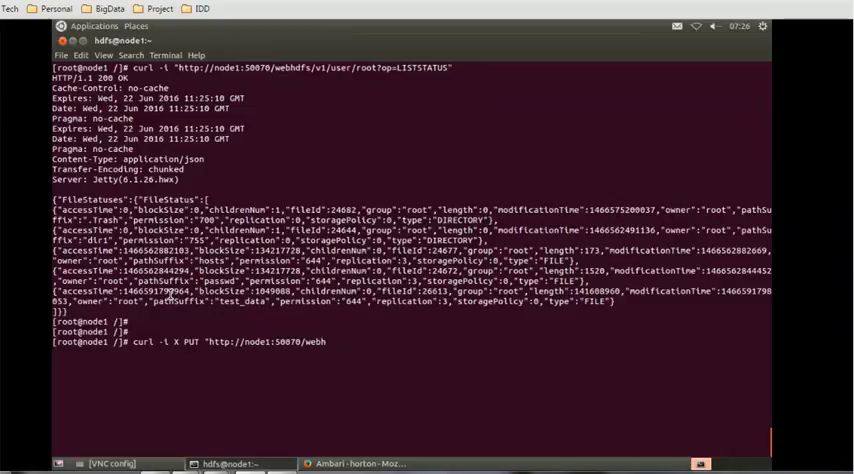
type("dfs/")
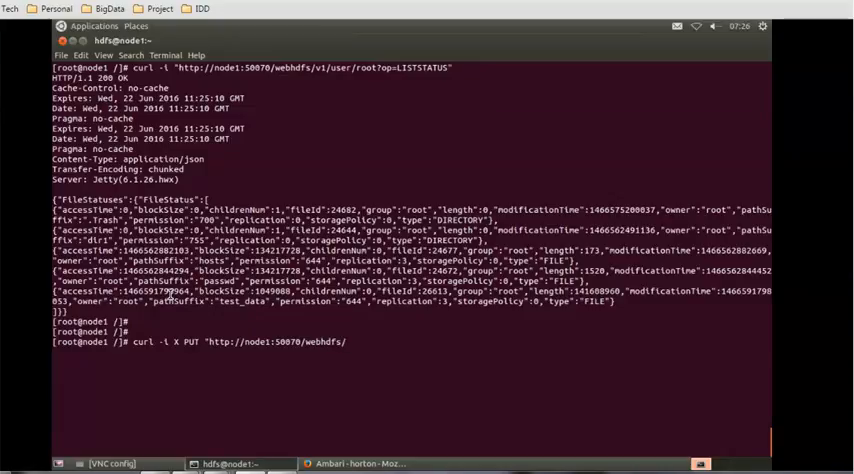
type("v1/user/")
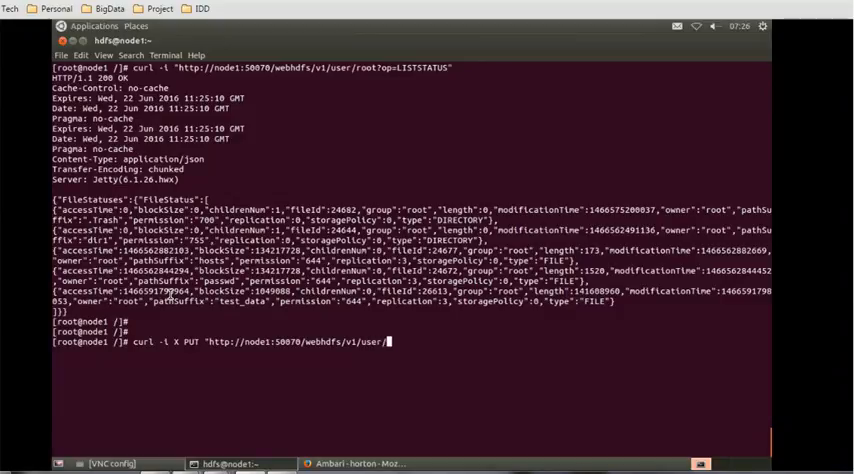
type("root/")
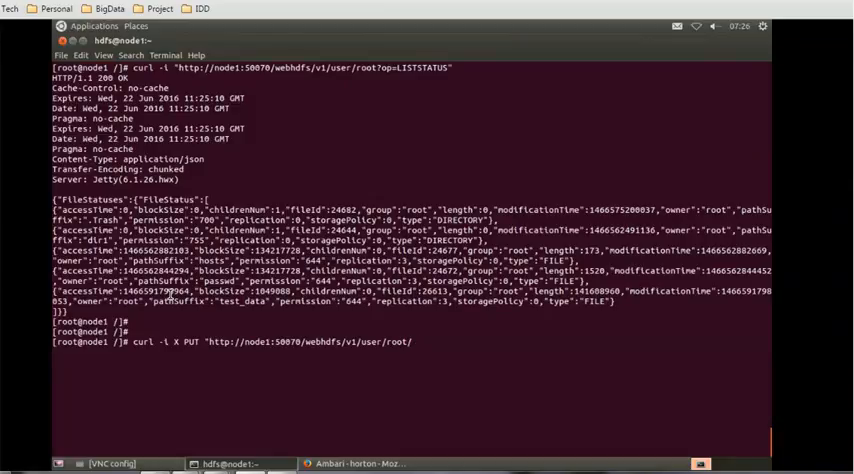
type("his")
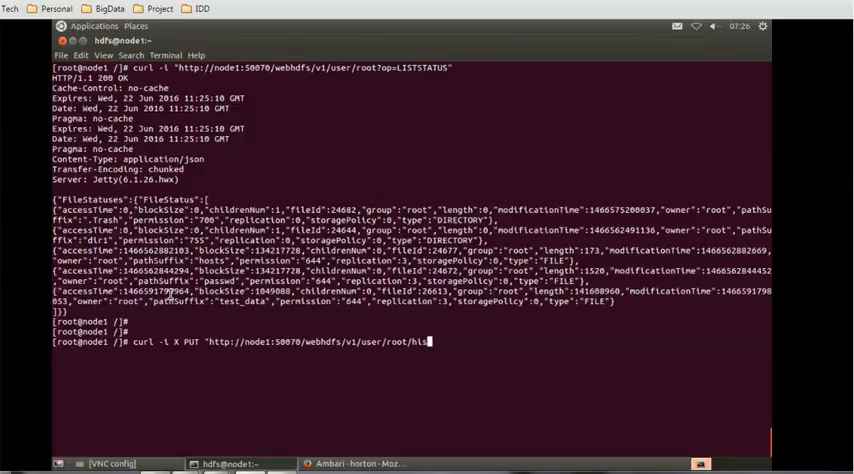
type("tory")
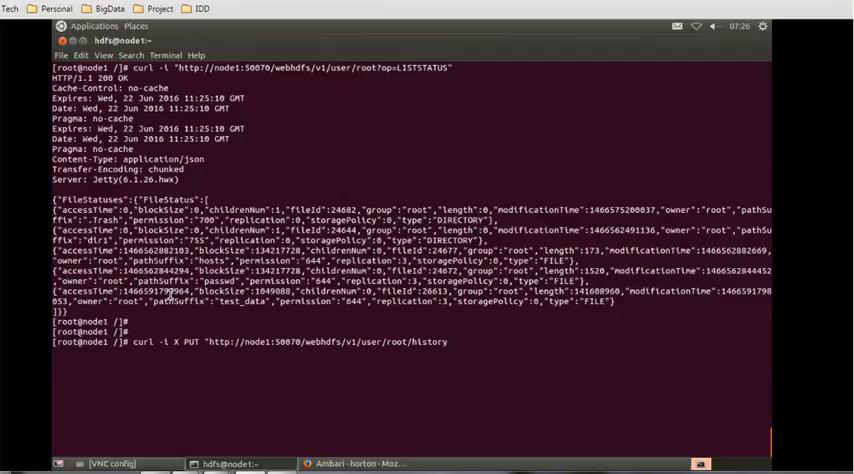
type("?op")
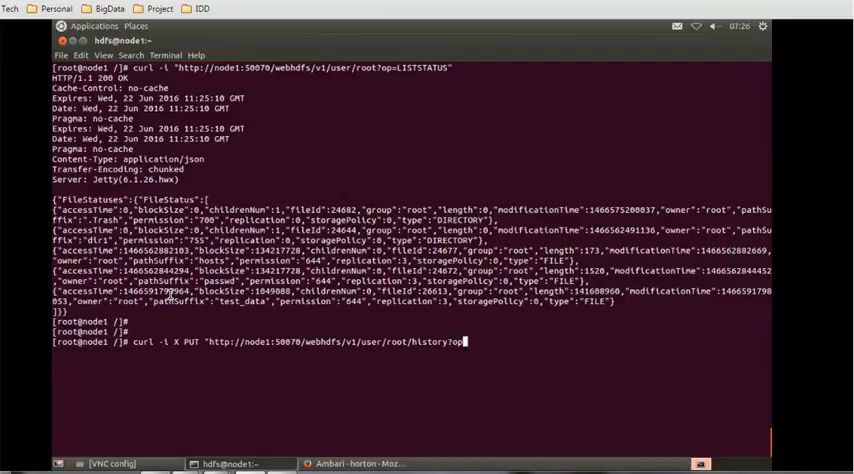
type("MKD")
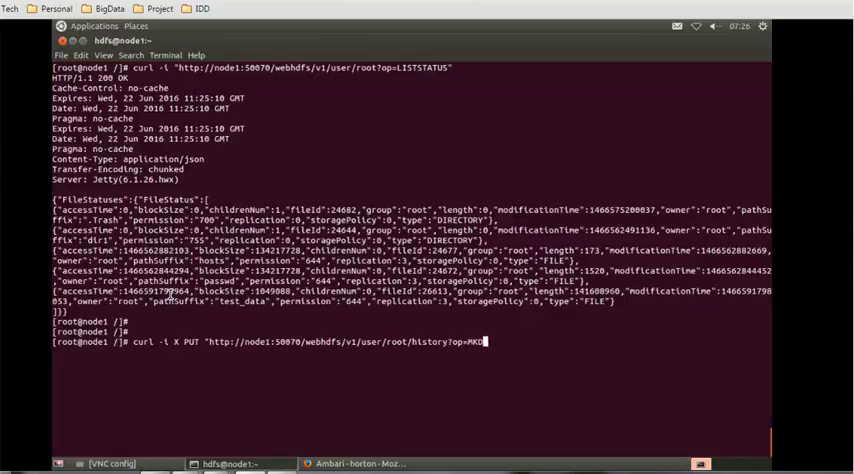
type("IR")
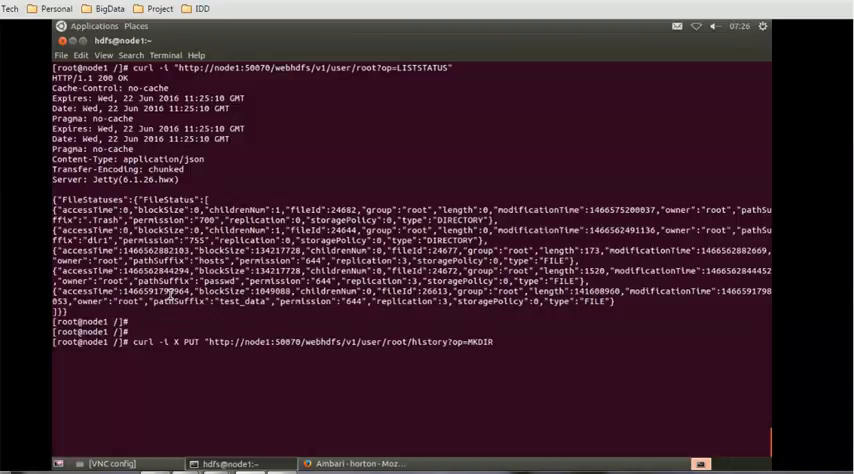
type("&")
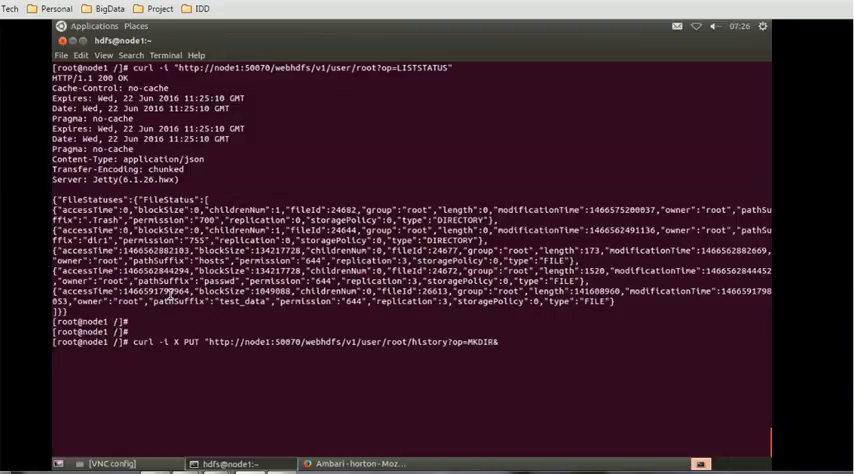
type("user.")
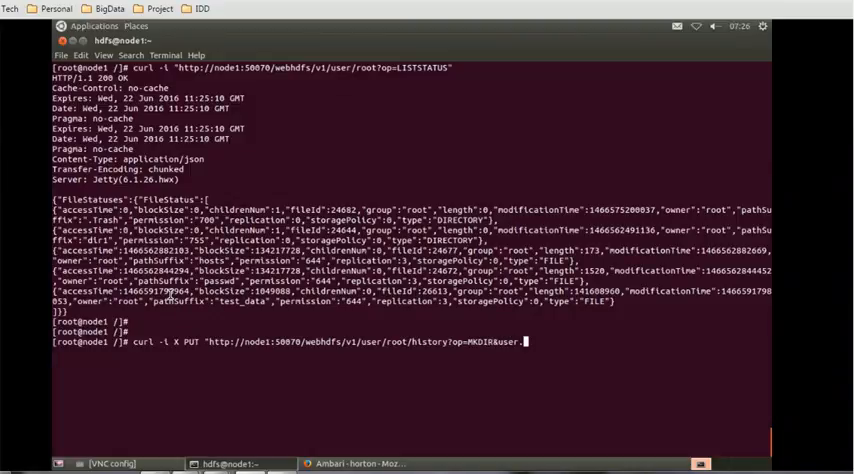
type("name=root")
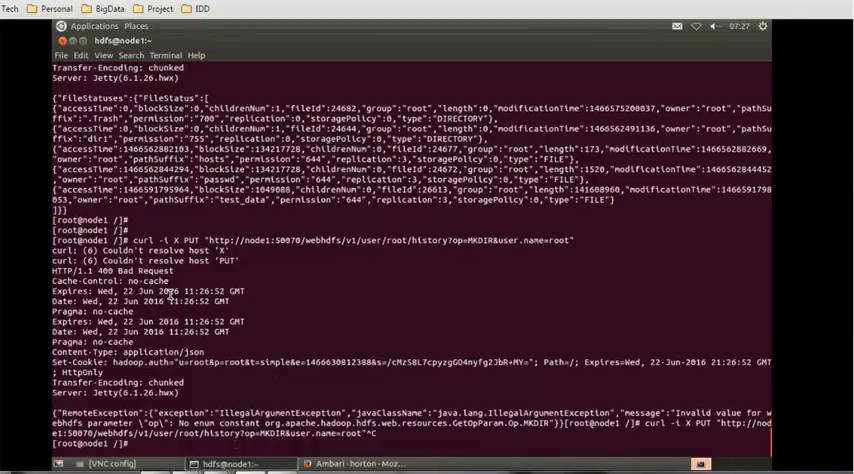
- Retry the /user/root/history PUT request with op=MKDIRS and user.name=root
type("curl -i X PUT \"http://node1:50070/webhdfs/v1/user/root/history?op=MKDIR&user.name=root\"")
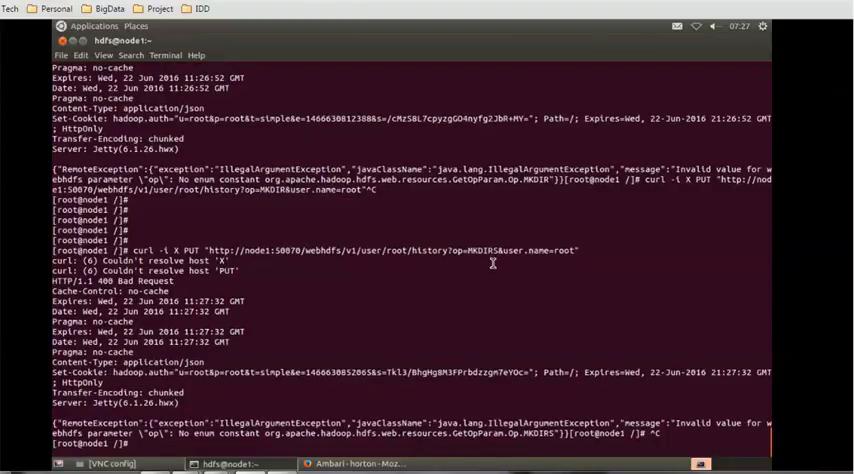
mouse_move(507, 305)
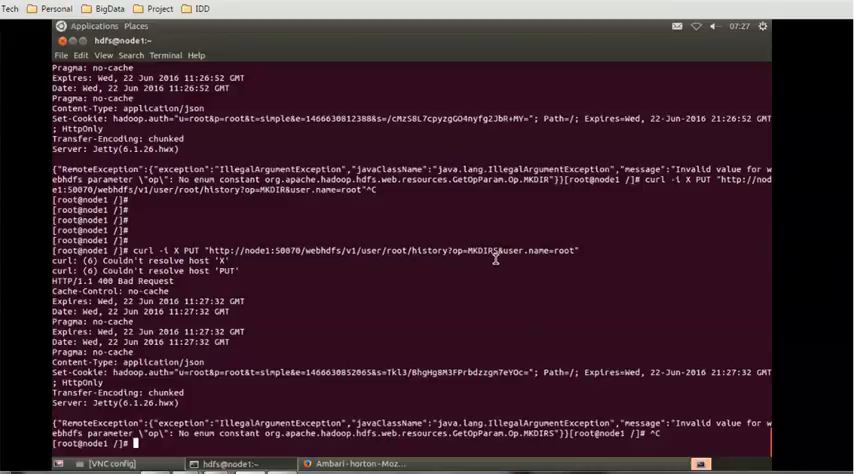
mouse_move(537, 266)
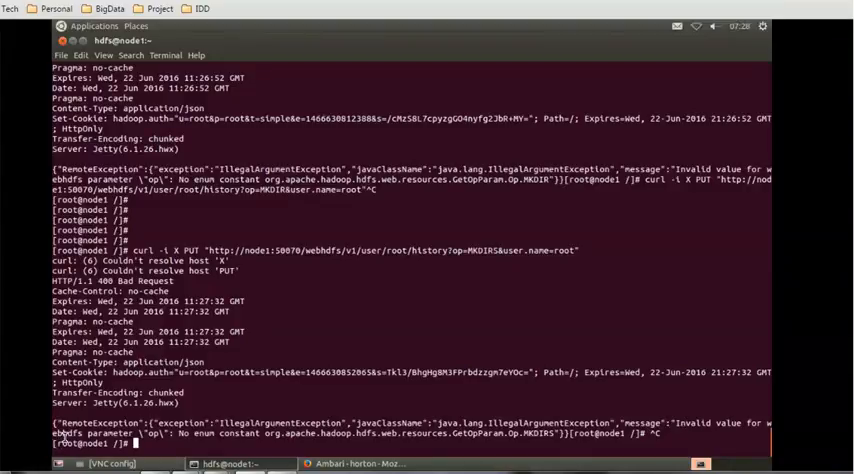
mouse_move(280, 278)
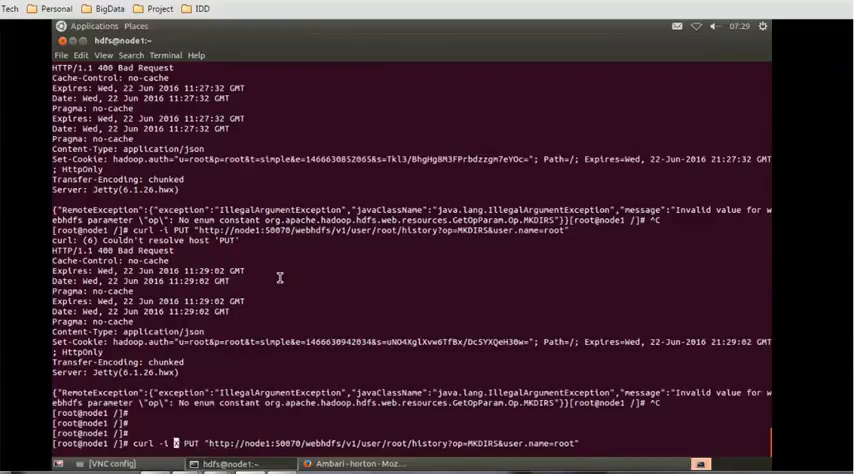
- Fix the flag to -X PUT and rerun, getting 200 OK with {"boolean":true}
type("-X")
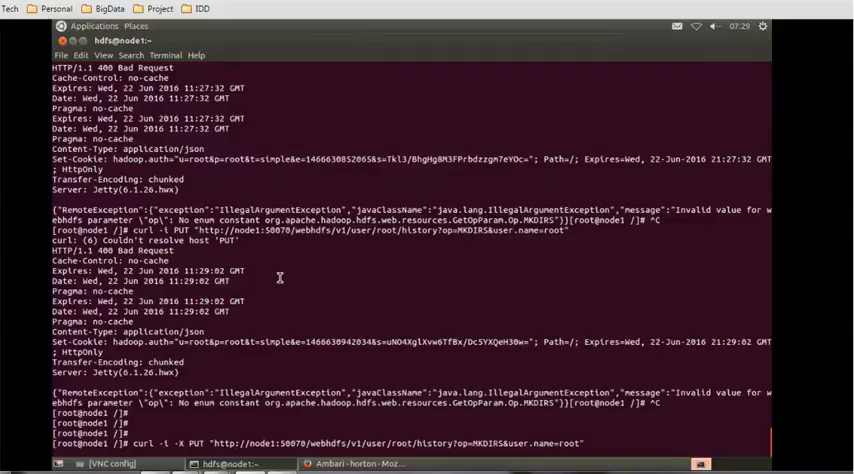
key("Return")
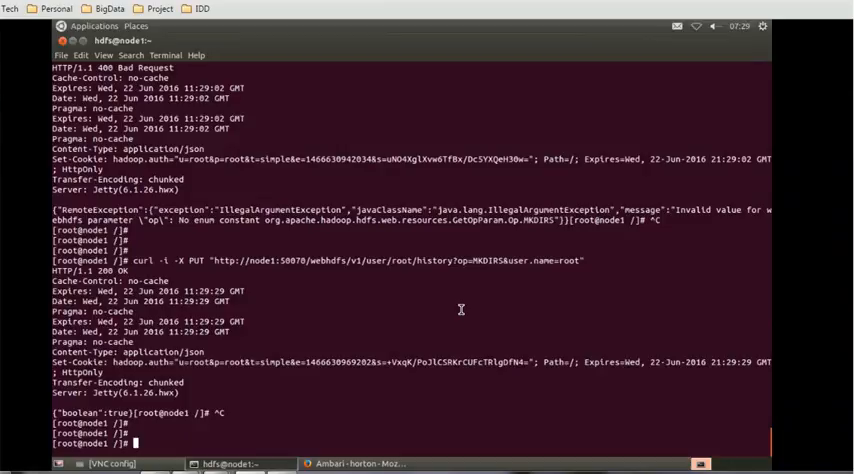
- Run hdfs dfs -ls and highlight the new history directory in the six-item listing
type("Hd")
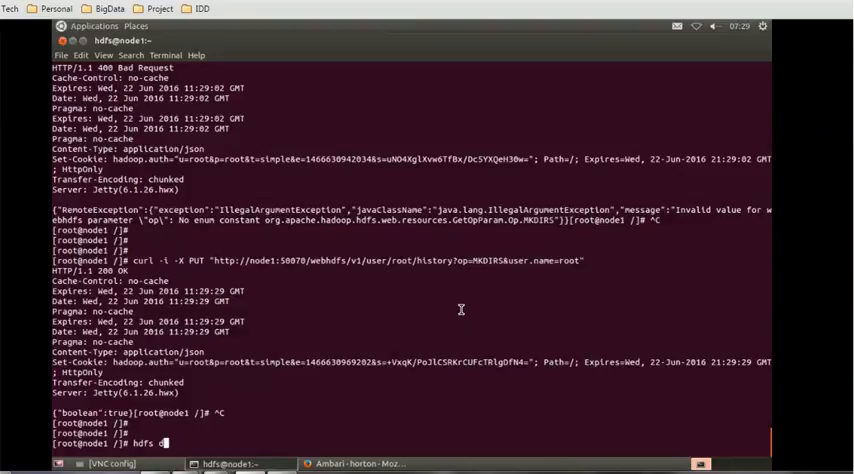
type("fs -")
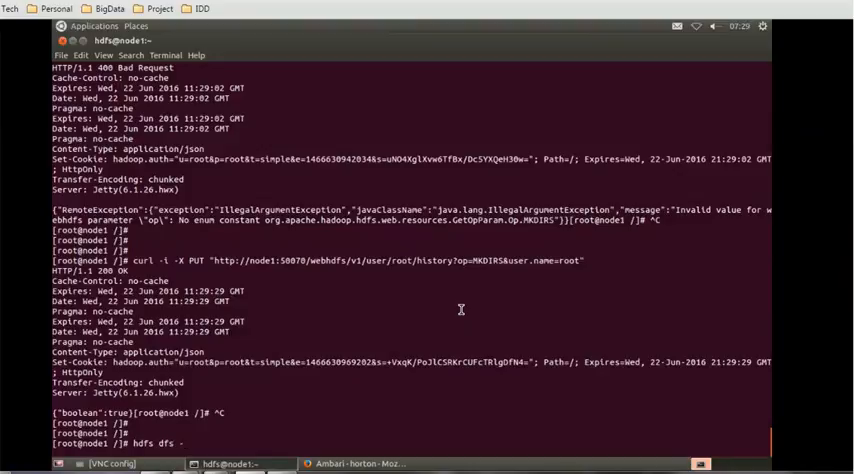
type("ls")
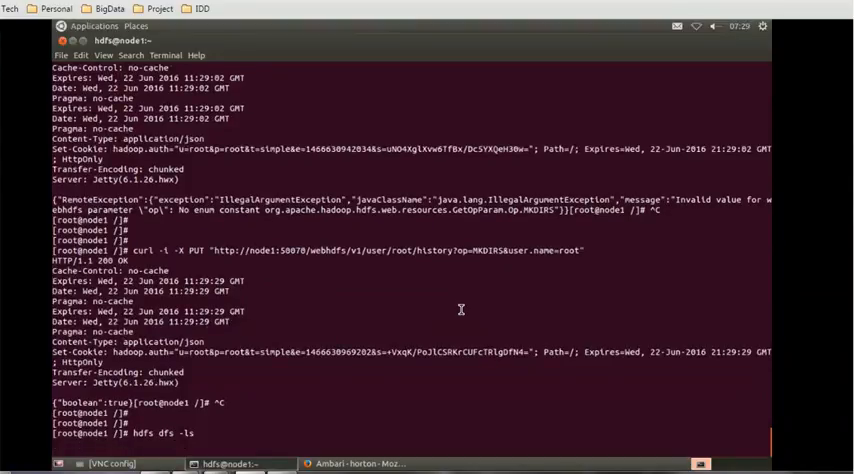
key("Return")
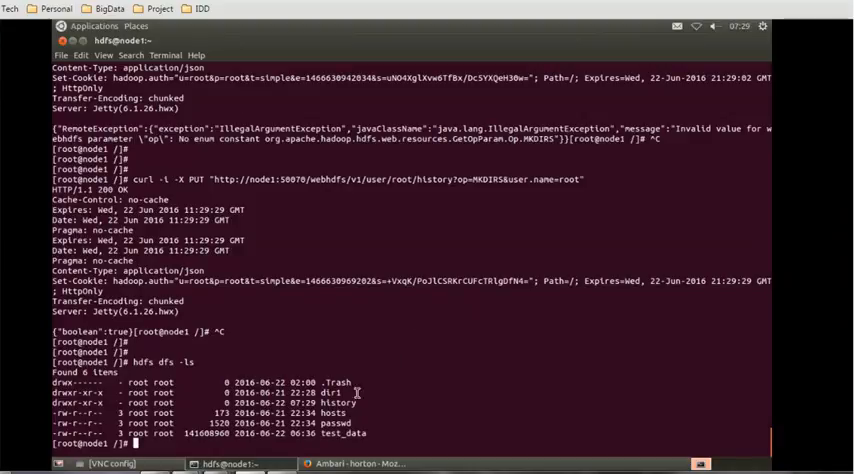
double_click(336, 402)
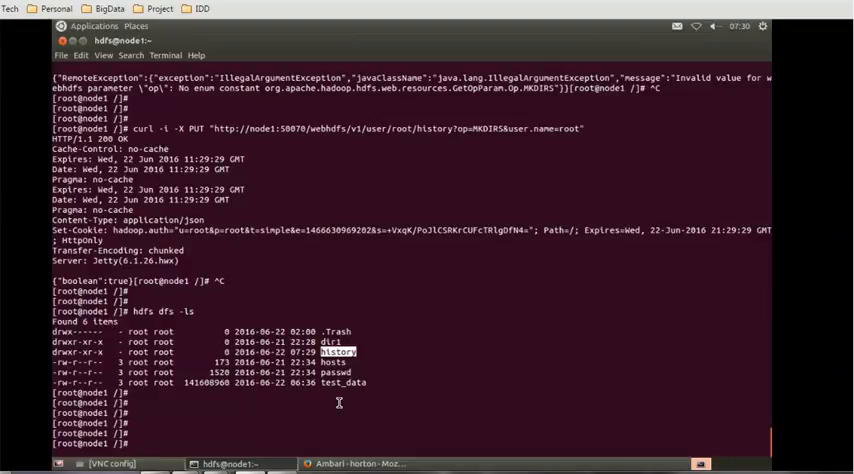
type("curl")
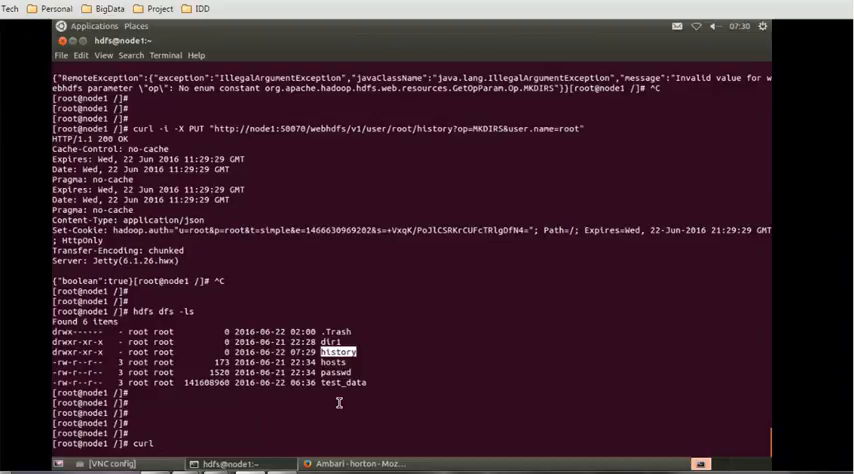
type("-i")
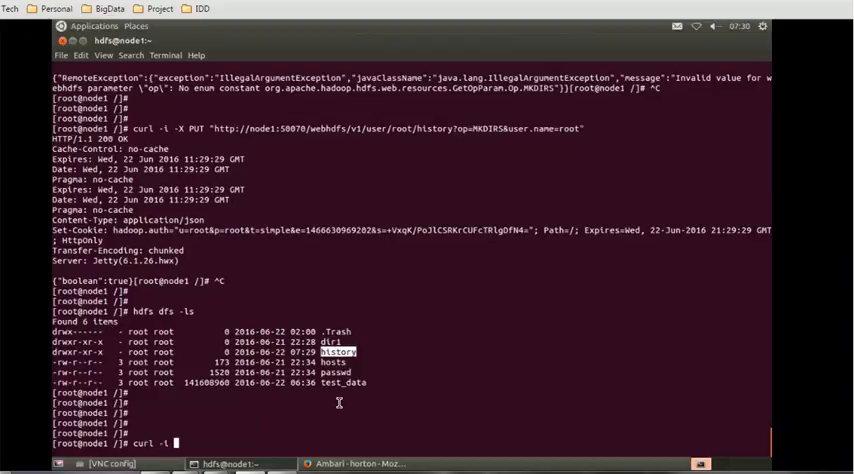
type("L \"htt")
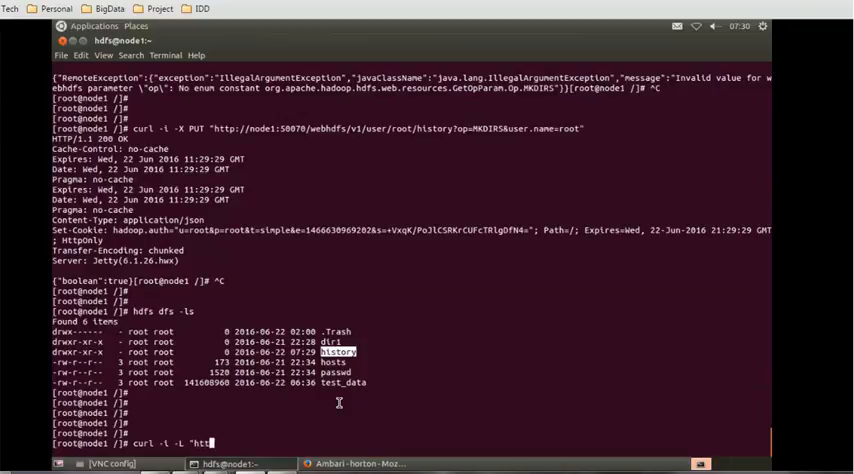
type("p")
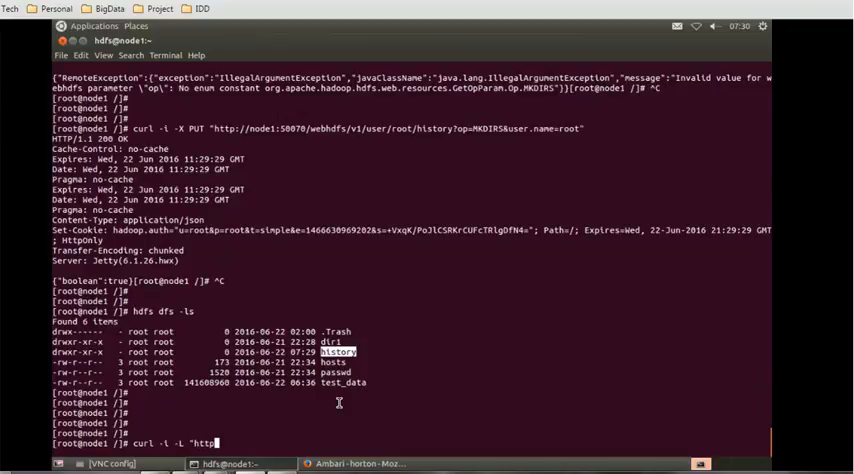
type("//")
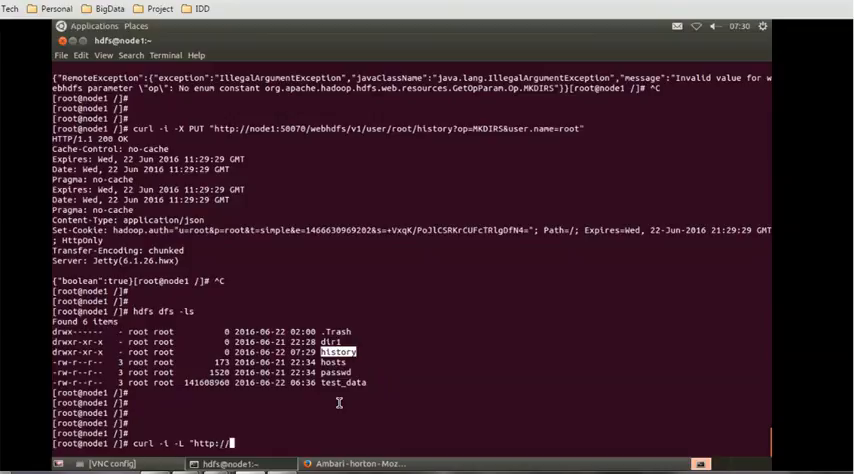
type("node1:")
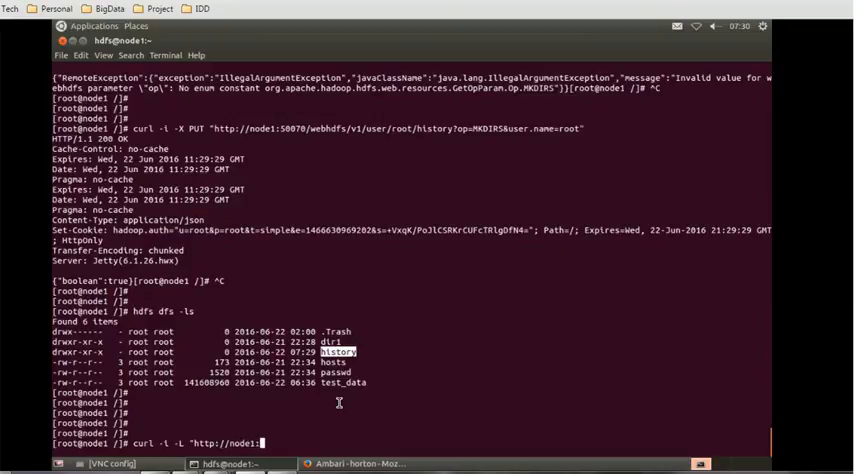
type("50070")
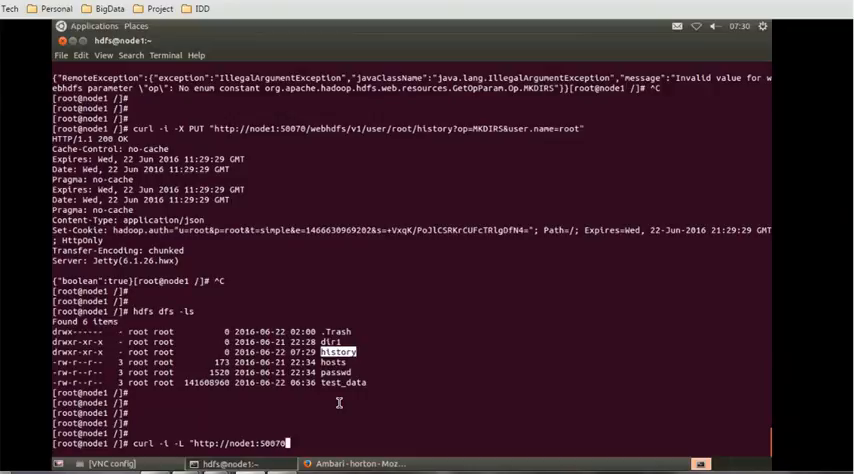
type("webhdfs")
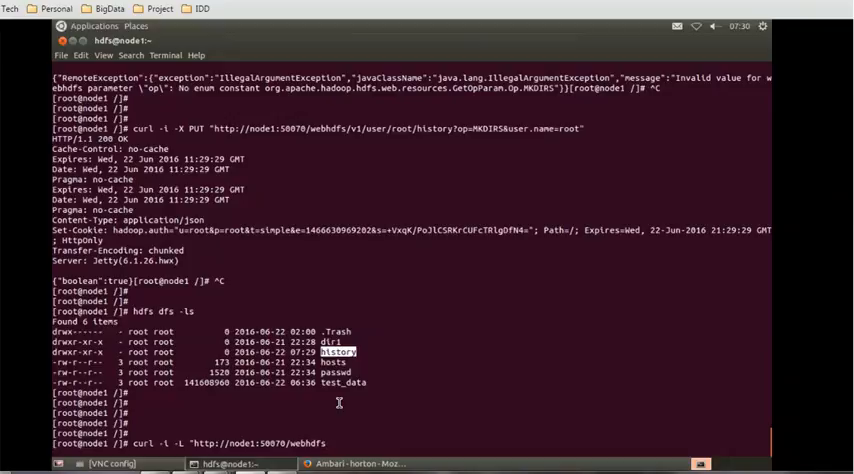
type("/v1/u")
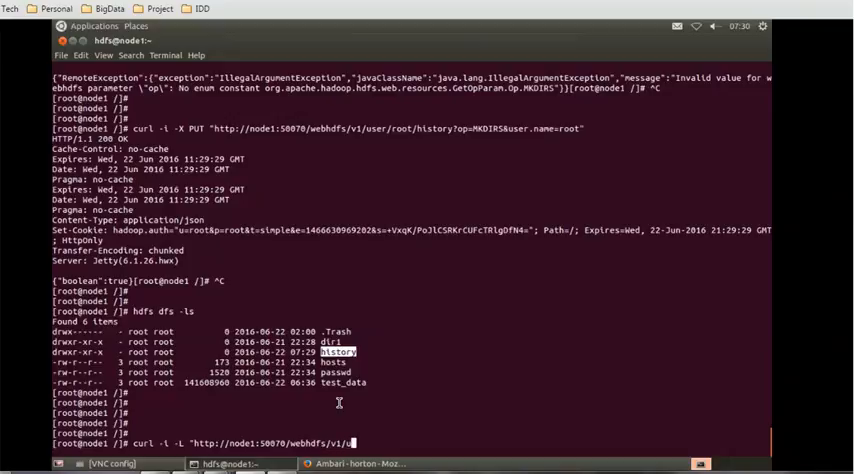
type("ser/")
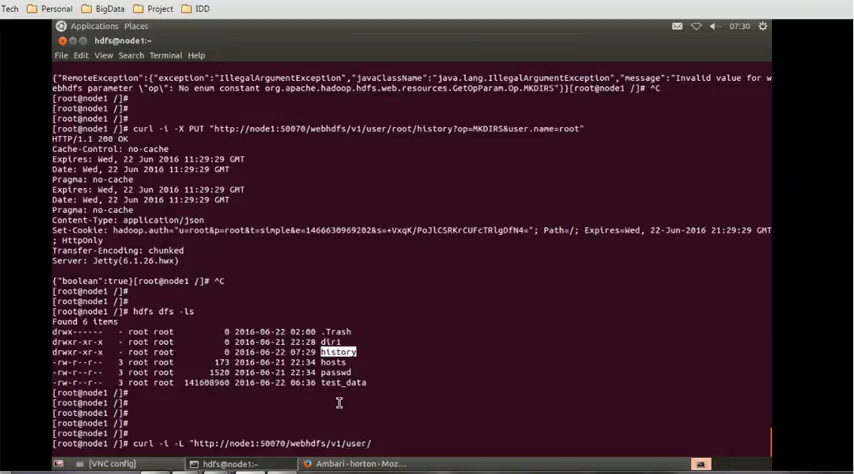
type("root/")
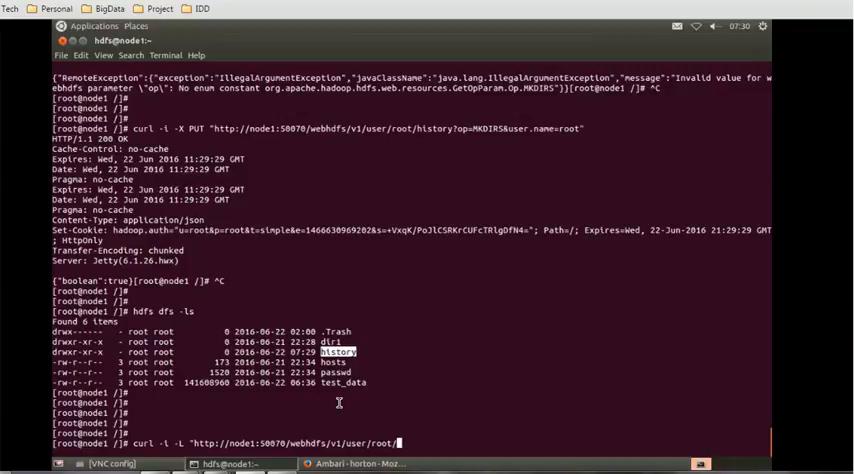